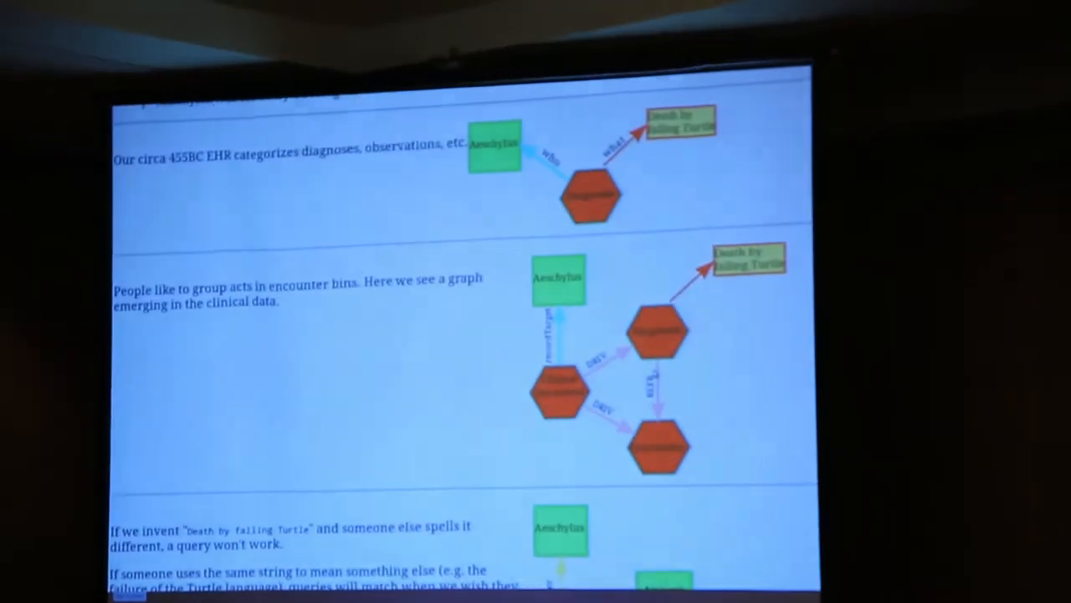
scroll(up, 3)
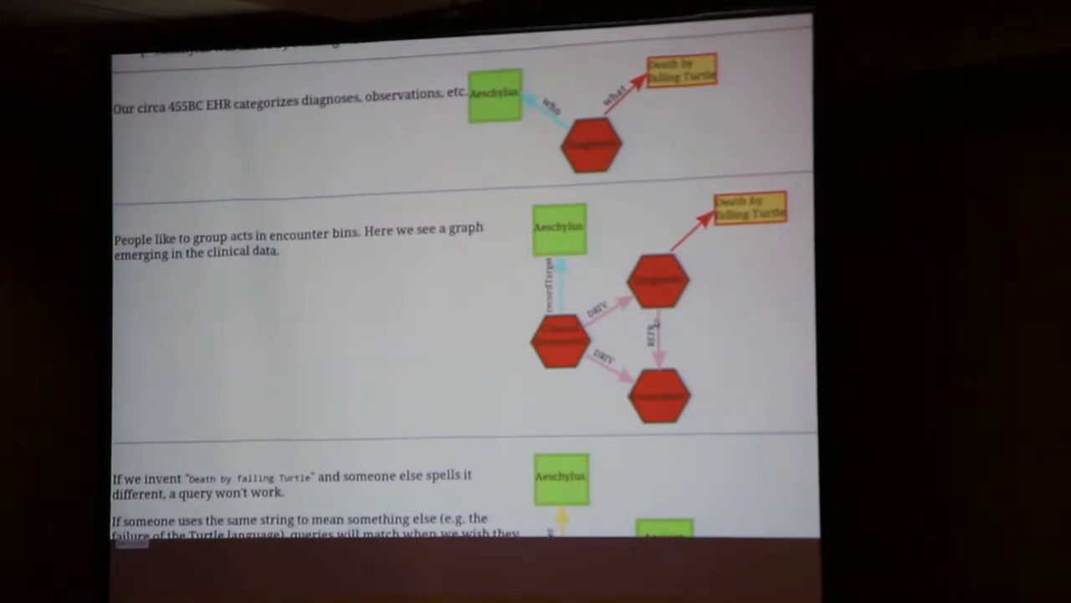
scroll(down, 3)
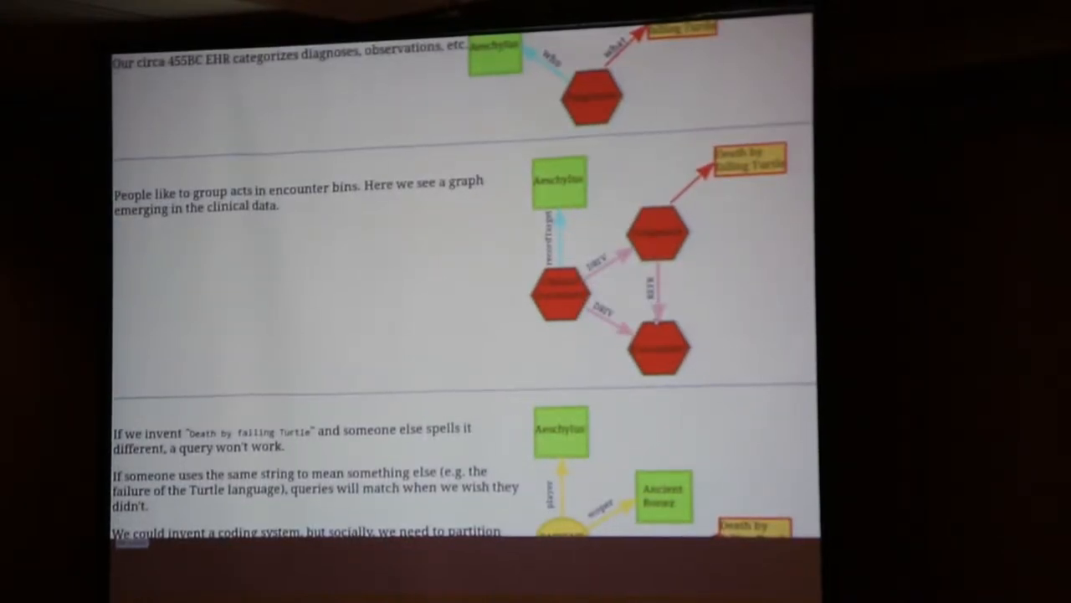
scroll(down, 3)
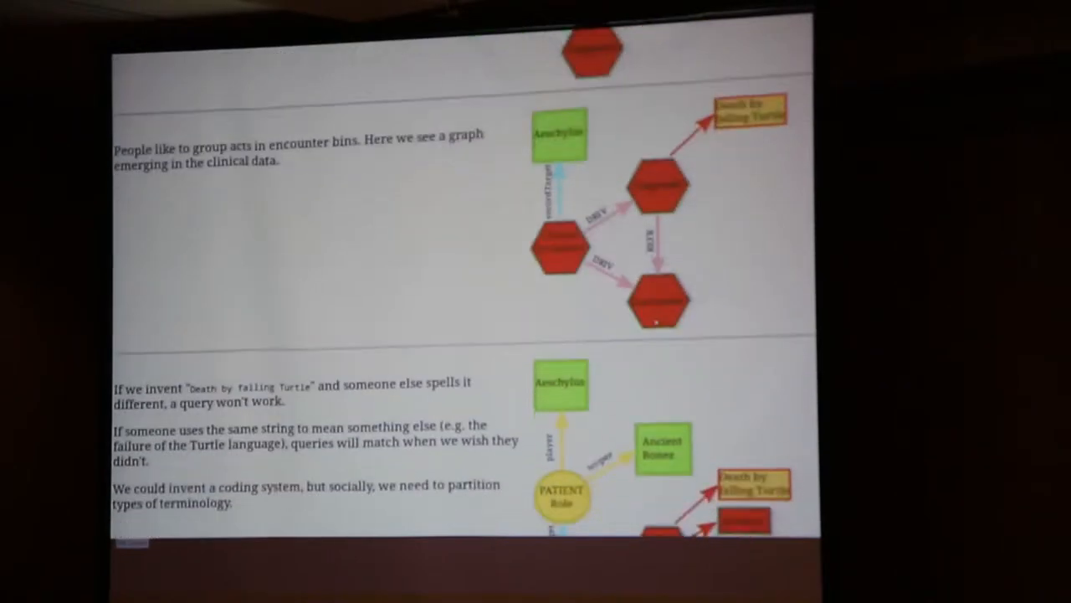
scroll(down, 3)
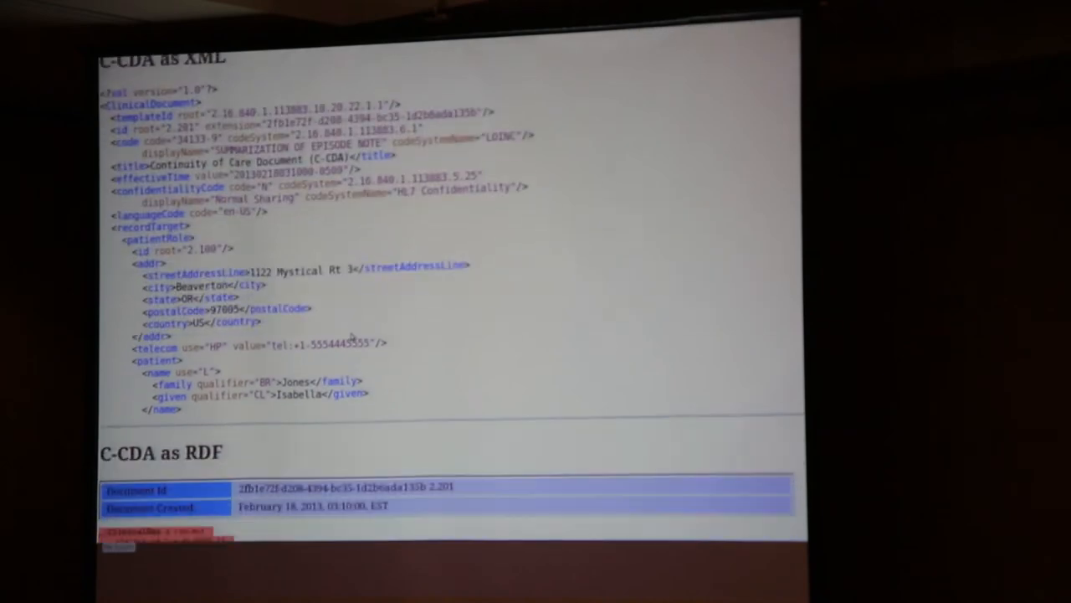
scroll(down, 3)
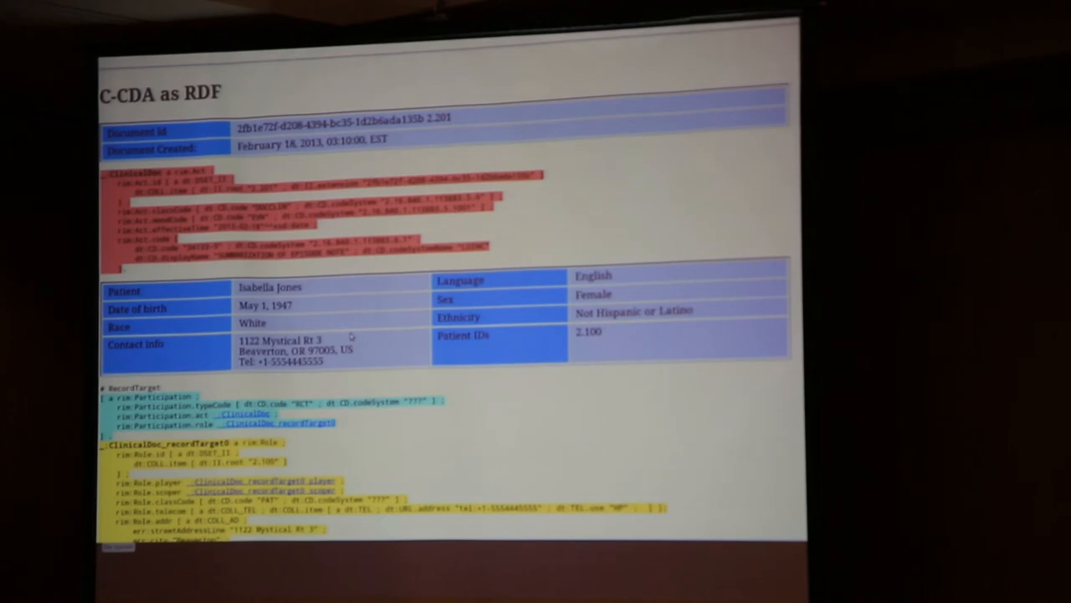
scroll(up, 3)
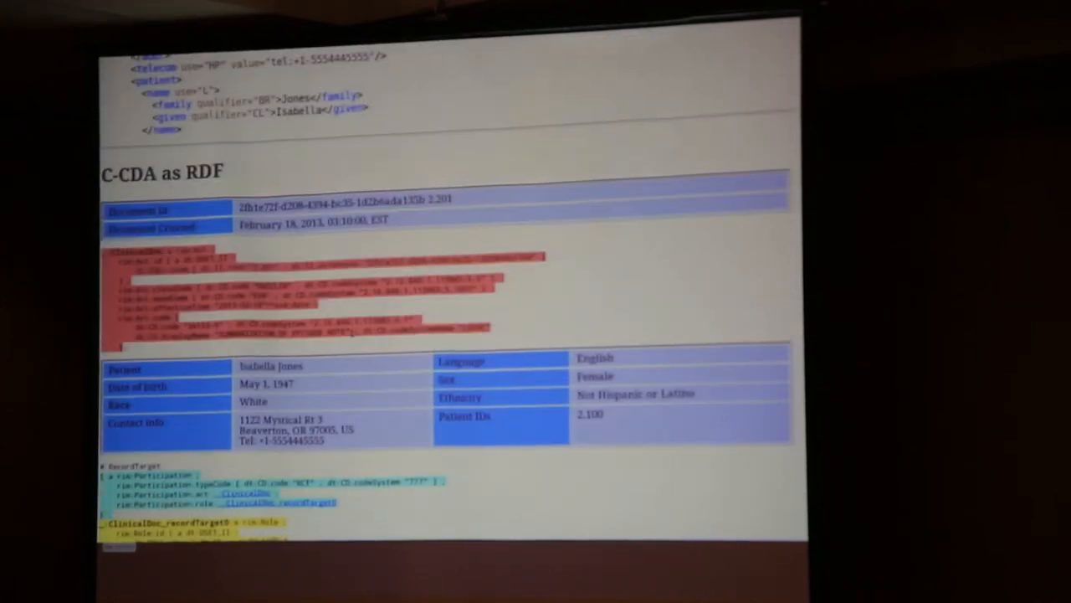
scroll(down, 3)
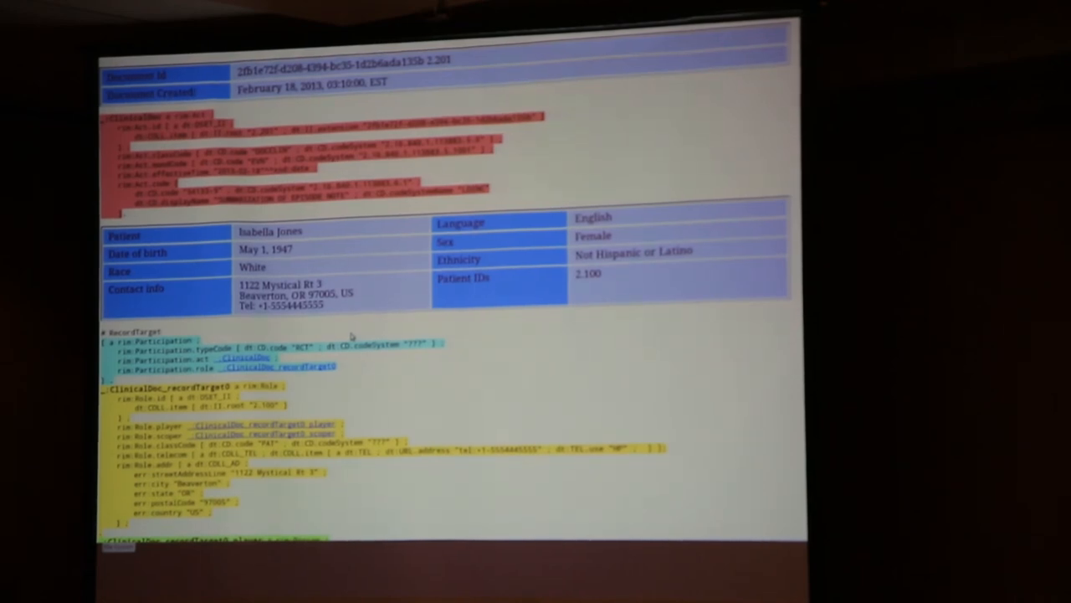